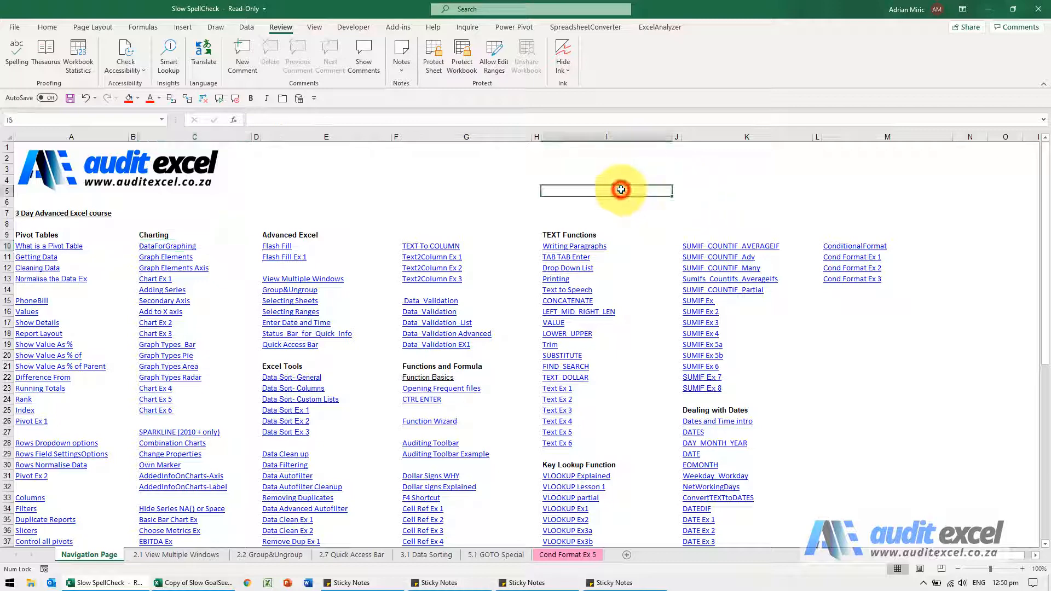
# Spell-check the whole sheet, ignoring all occurrences of DataForGraphing and SUMIF_COUNTIF_AVERAGEIF.
pyautogui.click(495, 188)
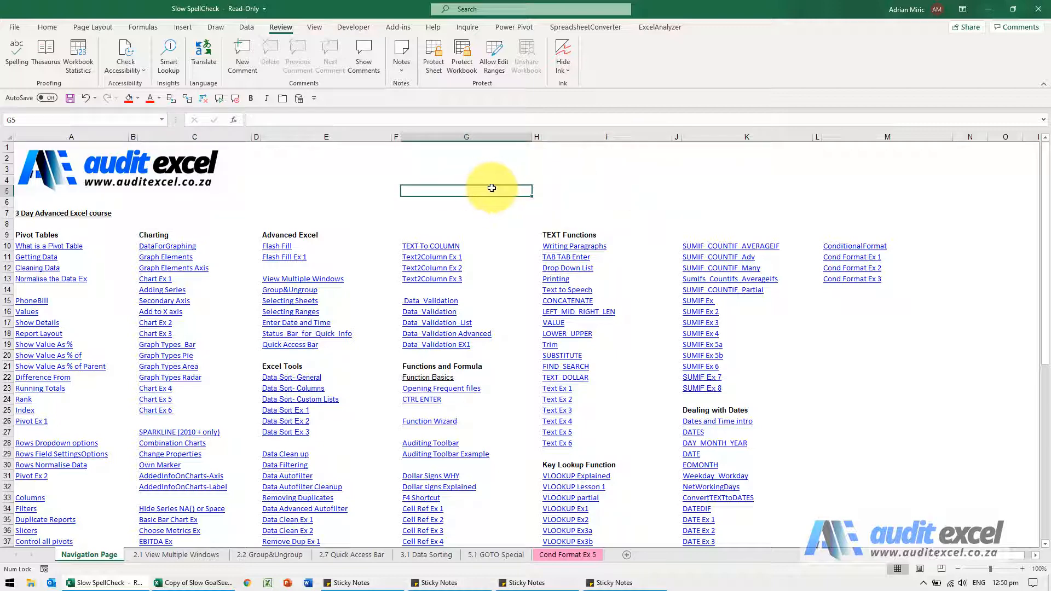
pyautogui.moveTo(532, 289)
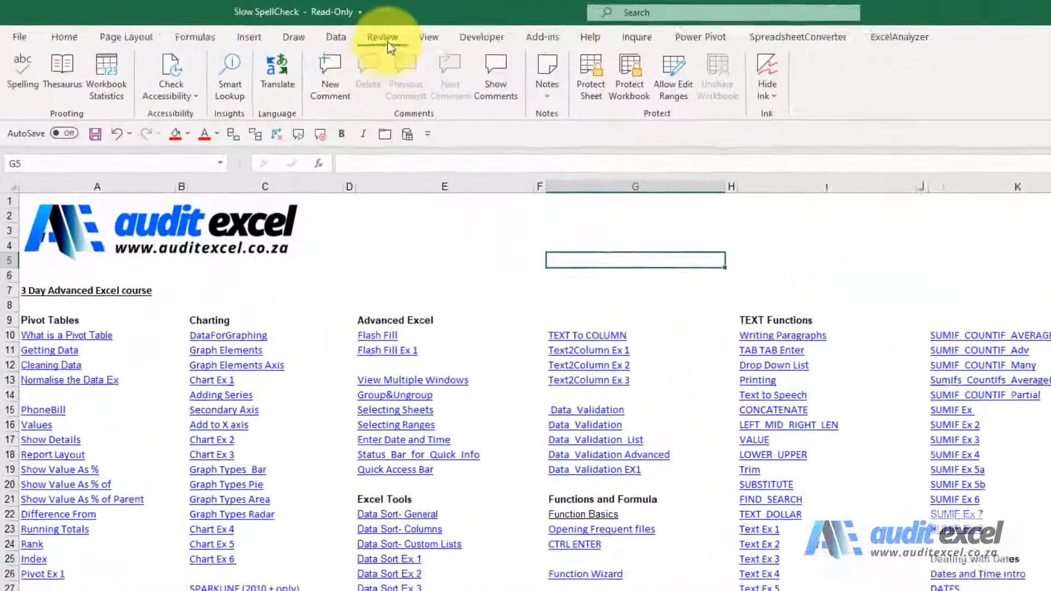
pyautogui.click(22, 74)
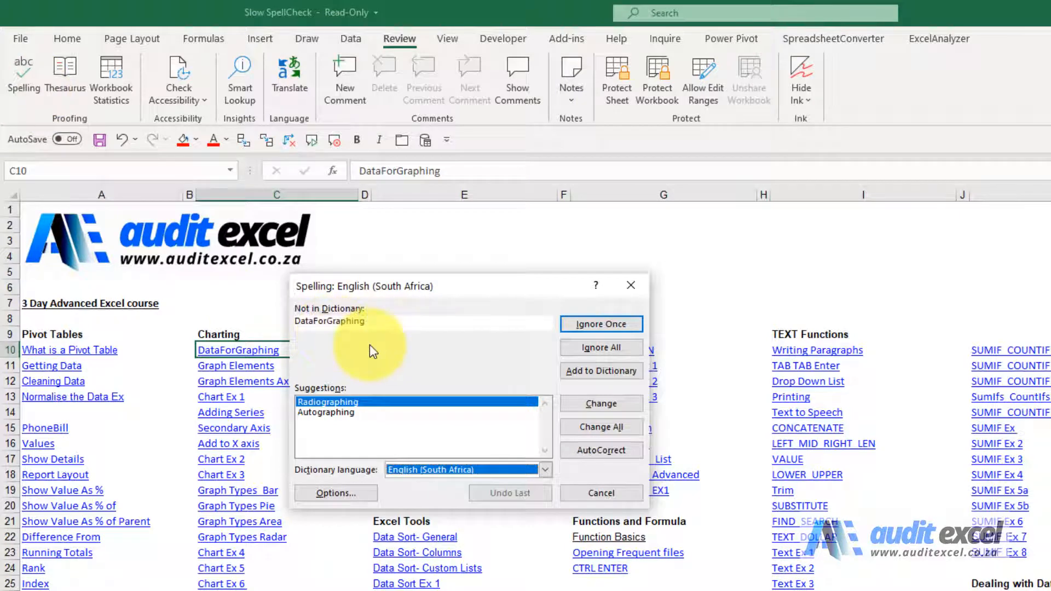
pyautogui.moveTo(600, 347)
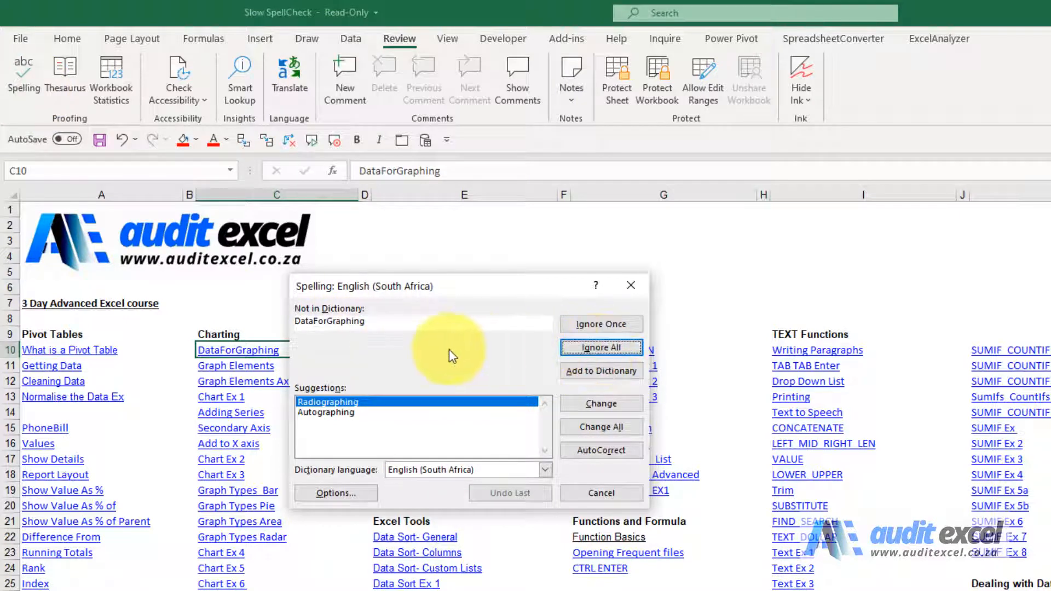
pyautogui.moveTo(436, 375)
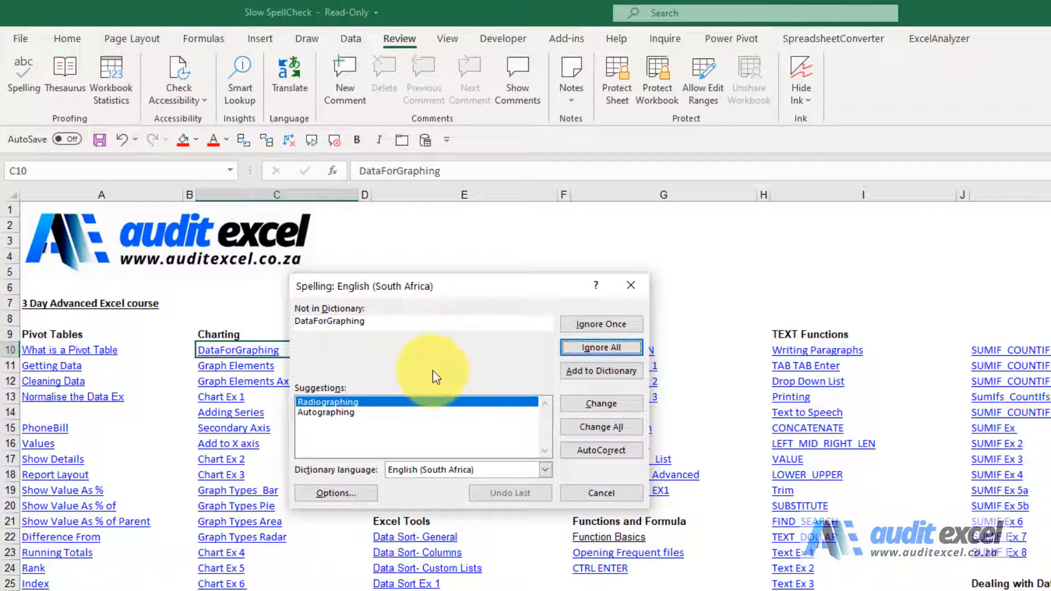
pyautogui.click(599, 347)
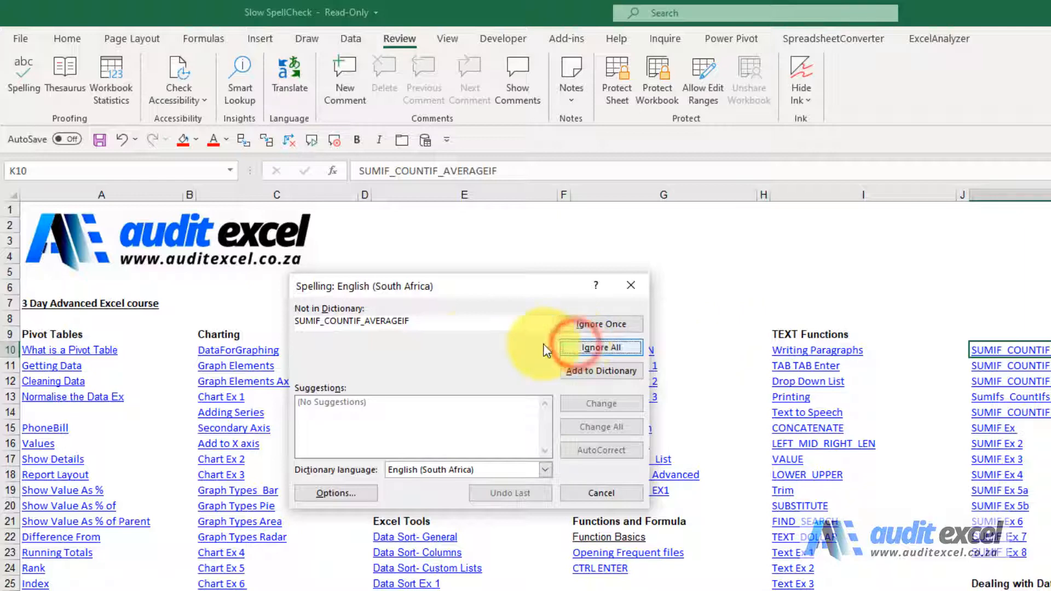
pyautogui.click(600, 346)
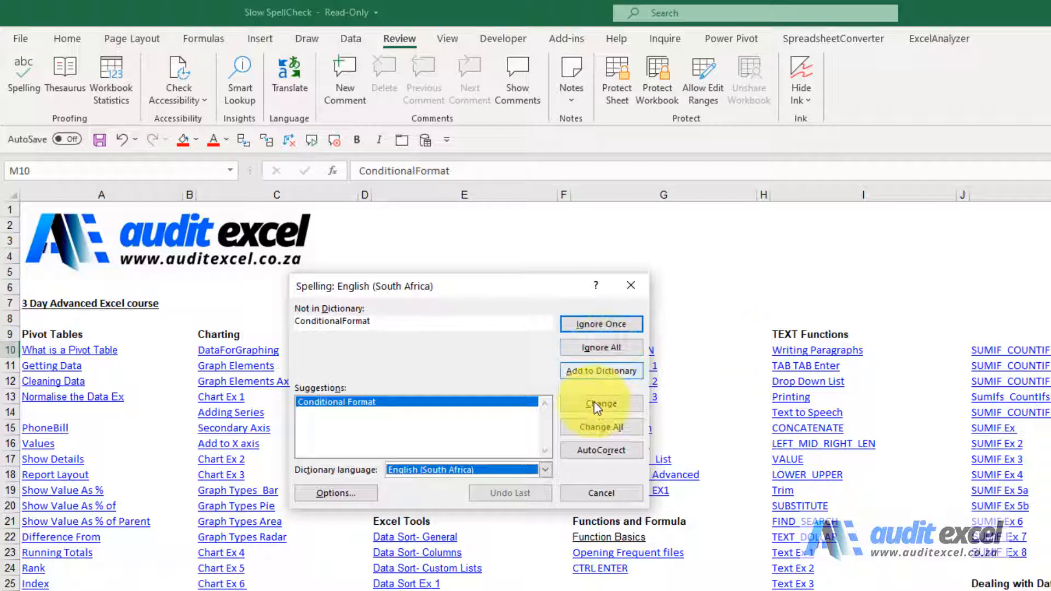
# Skip past ConditionalFormat once and leave the repeated word TAB unchanged.
pyautogui.click(598, 401)
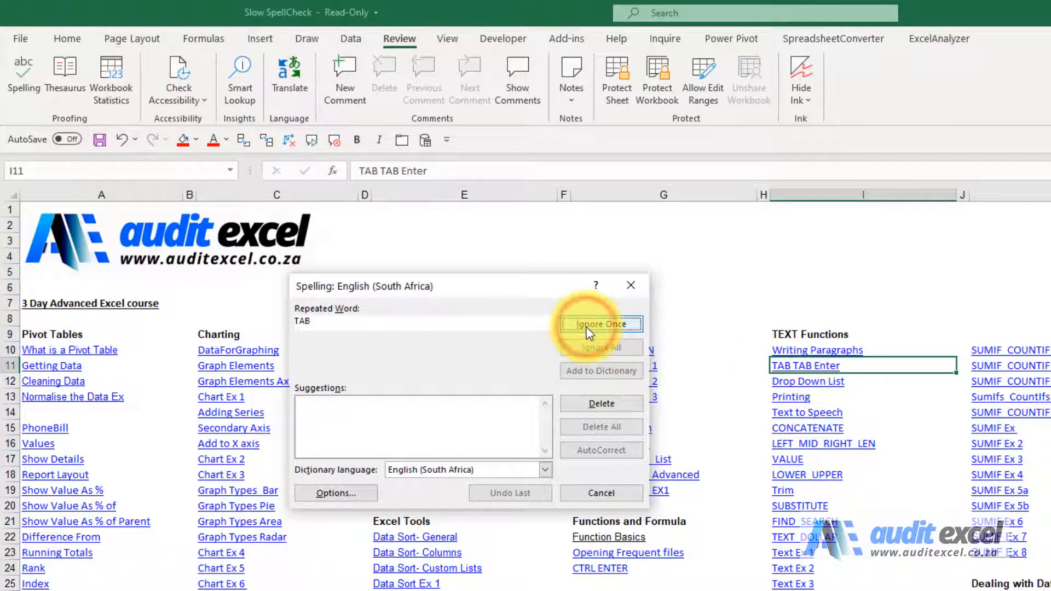
pyautogui.click(601, 324)
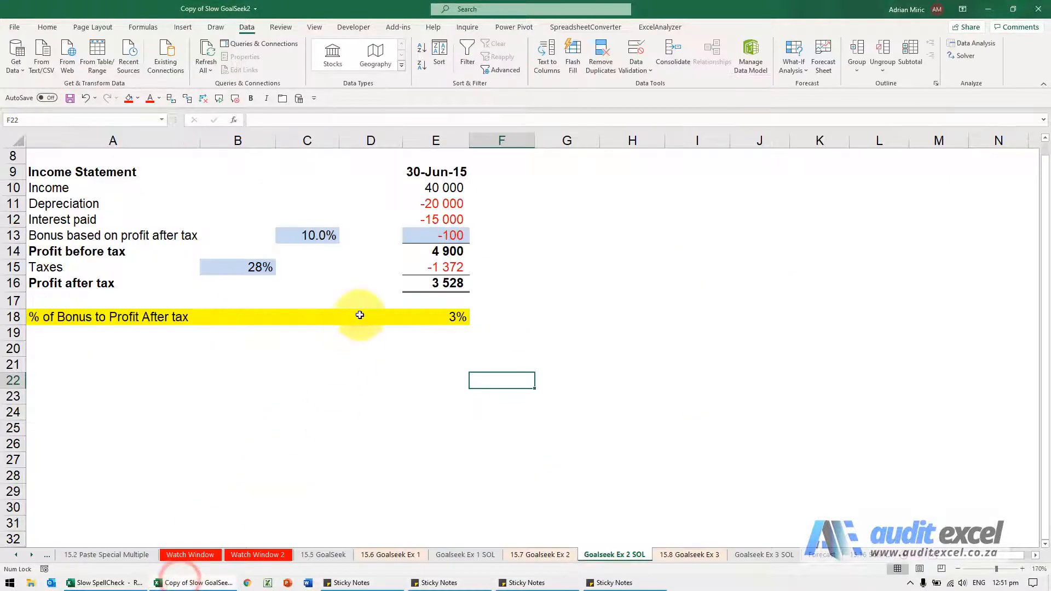
pyautogui.moveTo(215, 275)
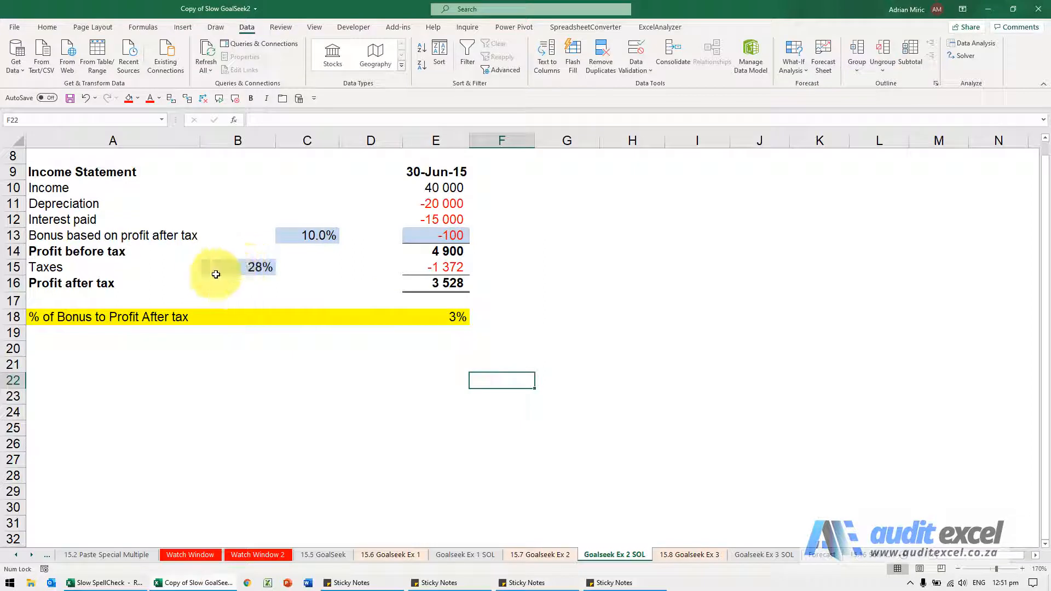
# Select the bonus-to-profit ratio cell E18 showing 3%.
pyautogui.click(435, 318)
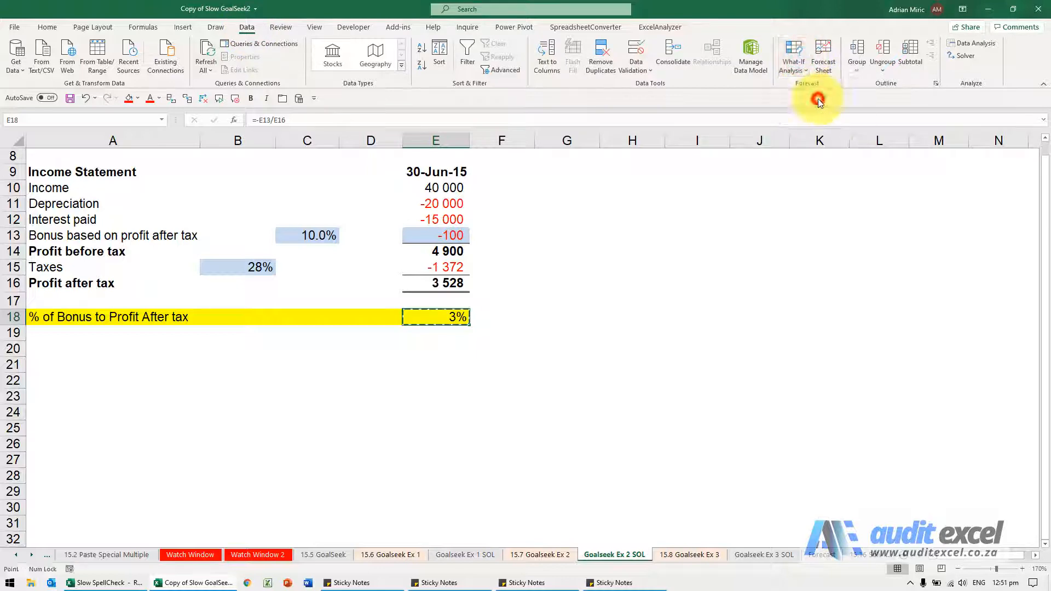
# Goal Seek E18 to value .1 by changing the bonus cell E13, and accept the solution.
pyautogui.click(793, 56)
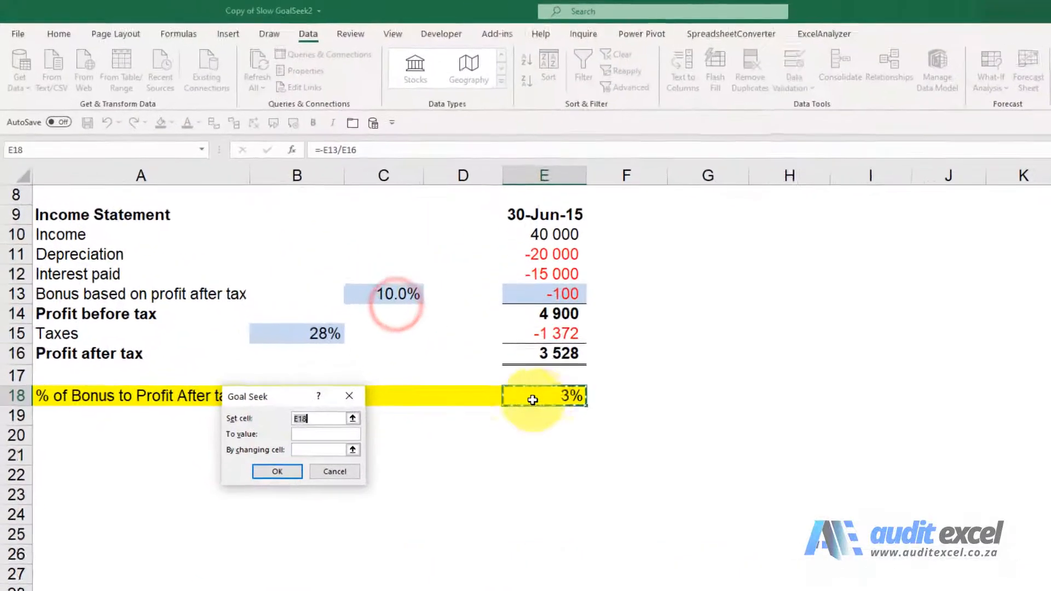
pyautogui.click(354, 476)
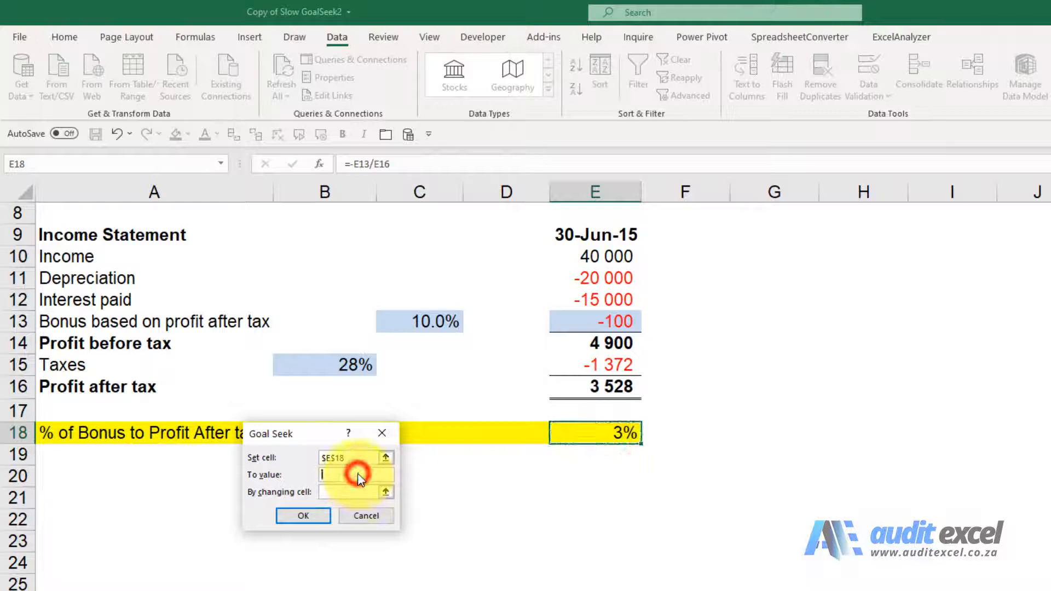
pyautogui.write('.1')
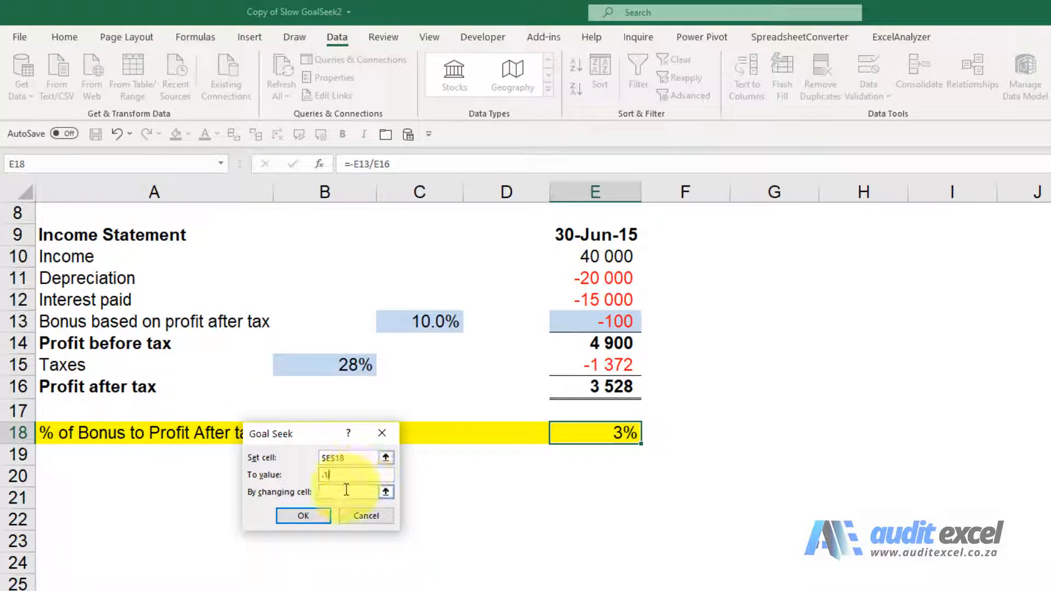
pyautogui.click(594, 321)
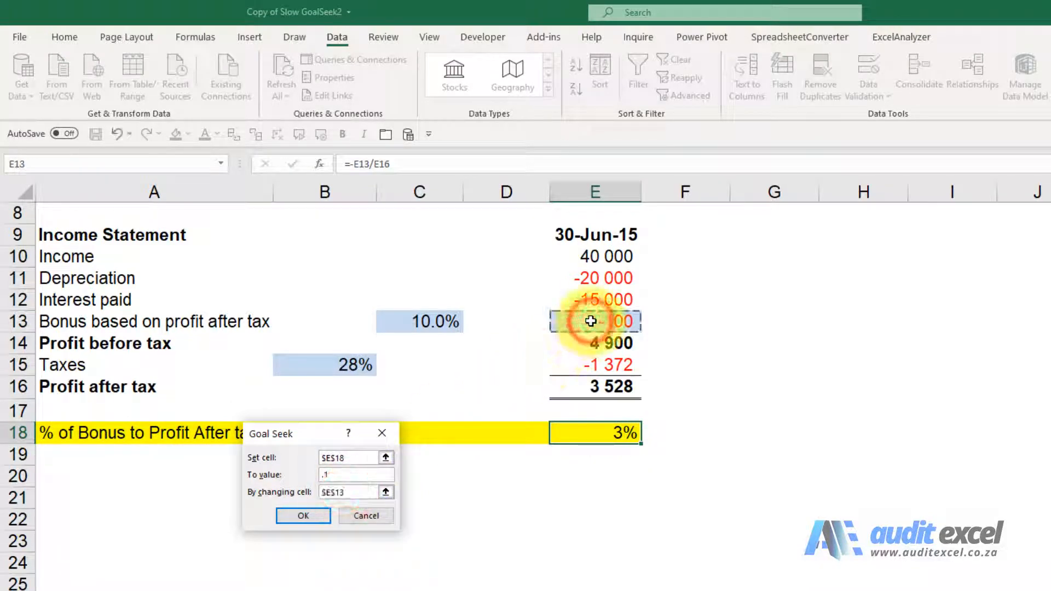
pyautogui.click(302, 515)
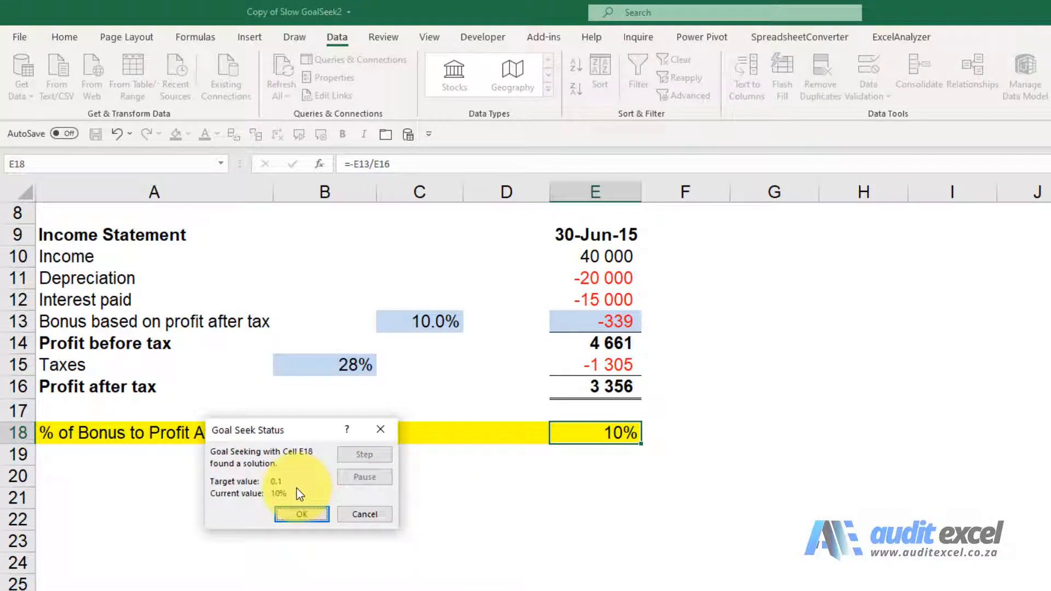
pyautogui.click(302, 515)
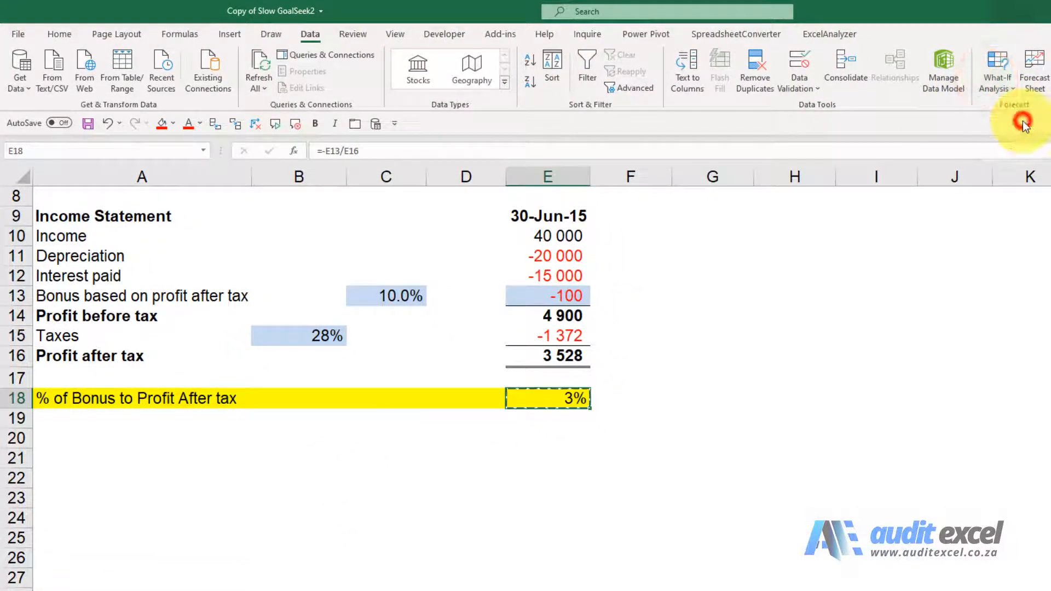
# Run Goal Seek again with E18 targeted to .1 by changing E13.
pyautogui.click(996, 67)
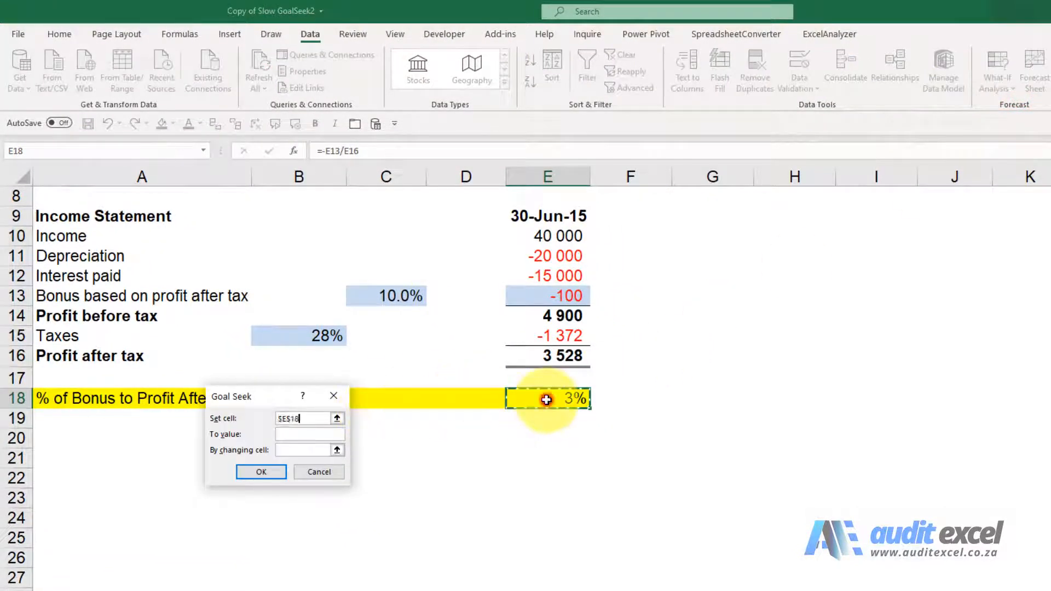
pyautogui.click(309, 433)
pyautogui.write('.1')
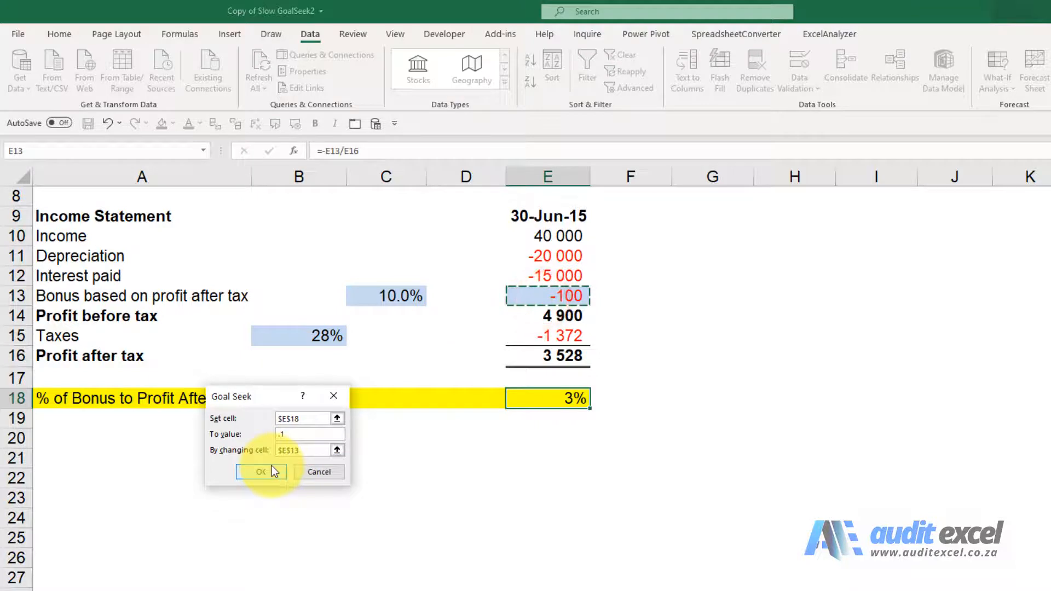
pyautogui.click(260, 470)
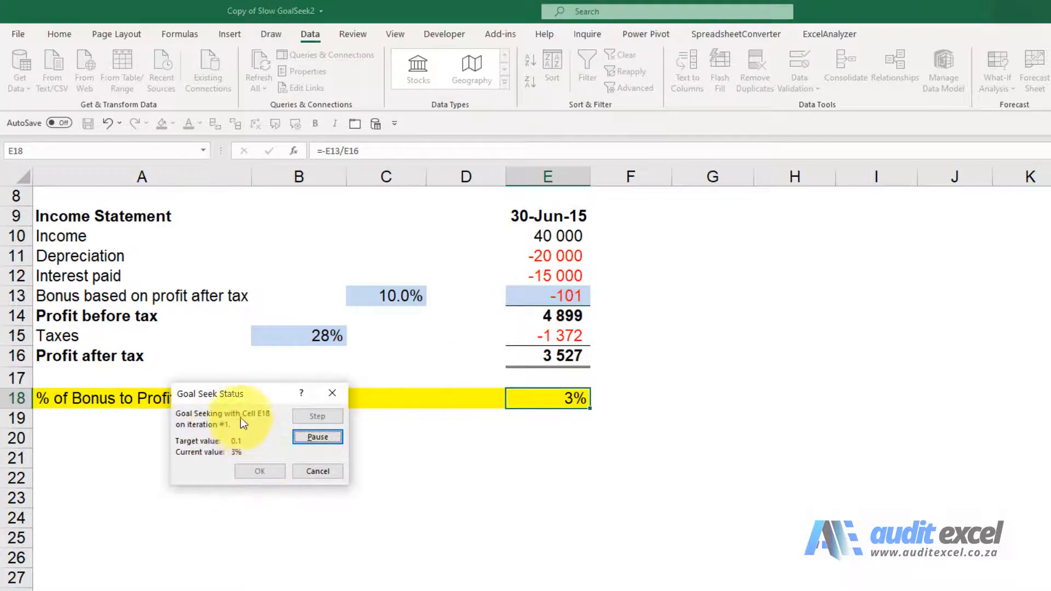